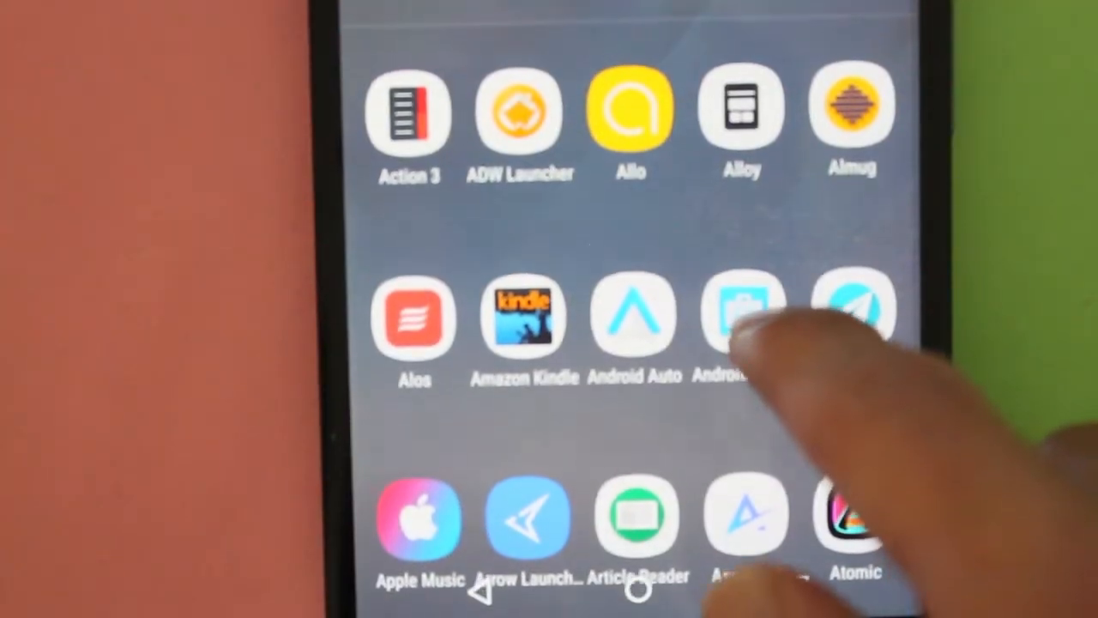
scroll(up, 3)
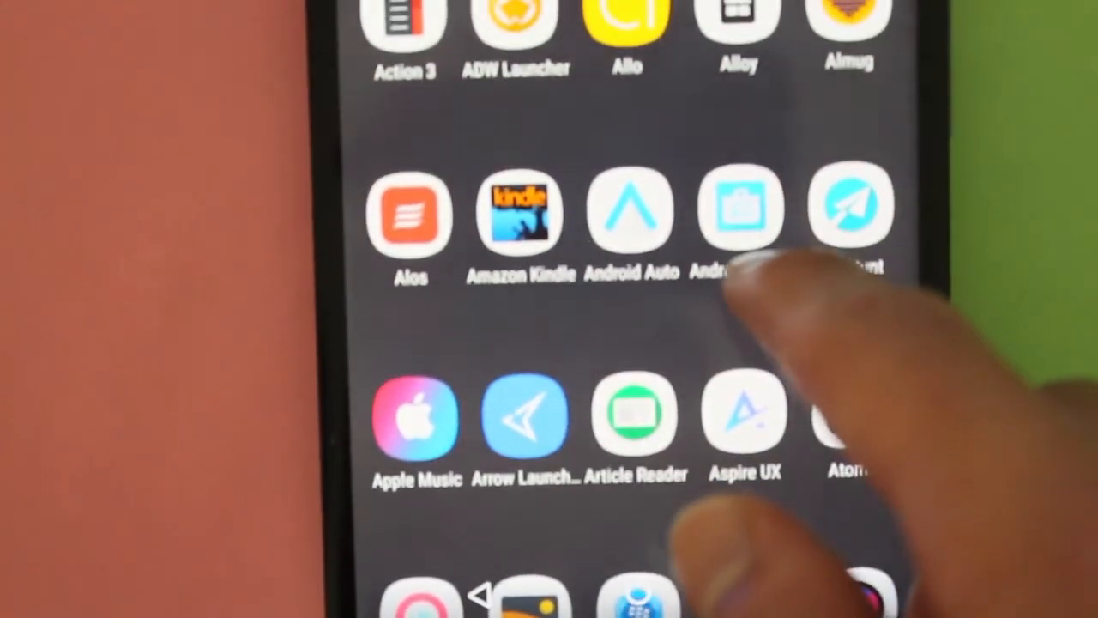
scroll(up, 3)
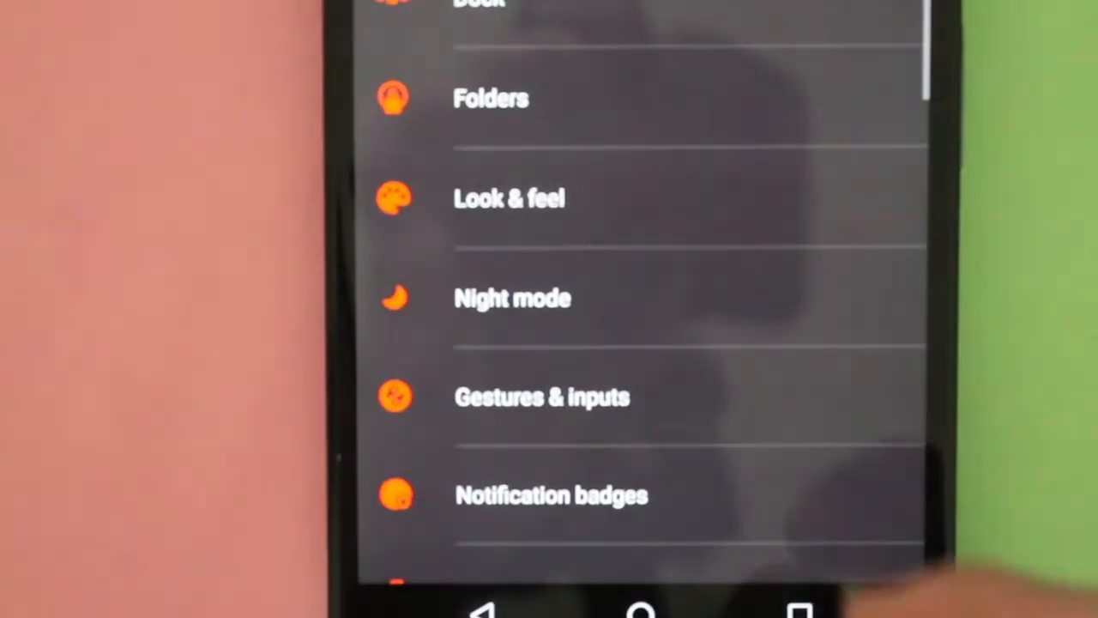
scroll(up, 3)
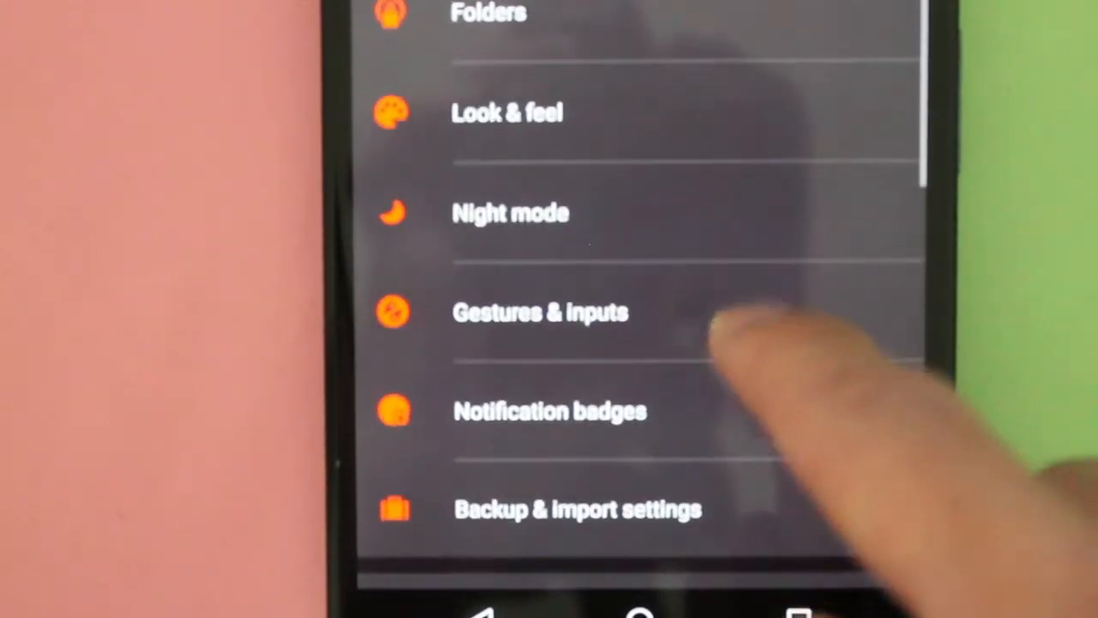